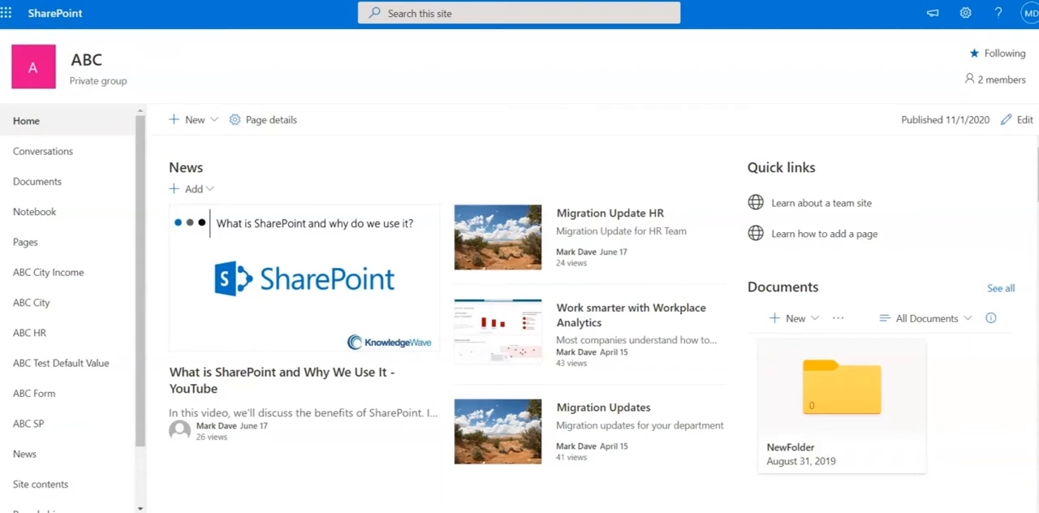
pyautogui.moveTo(872, 61)
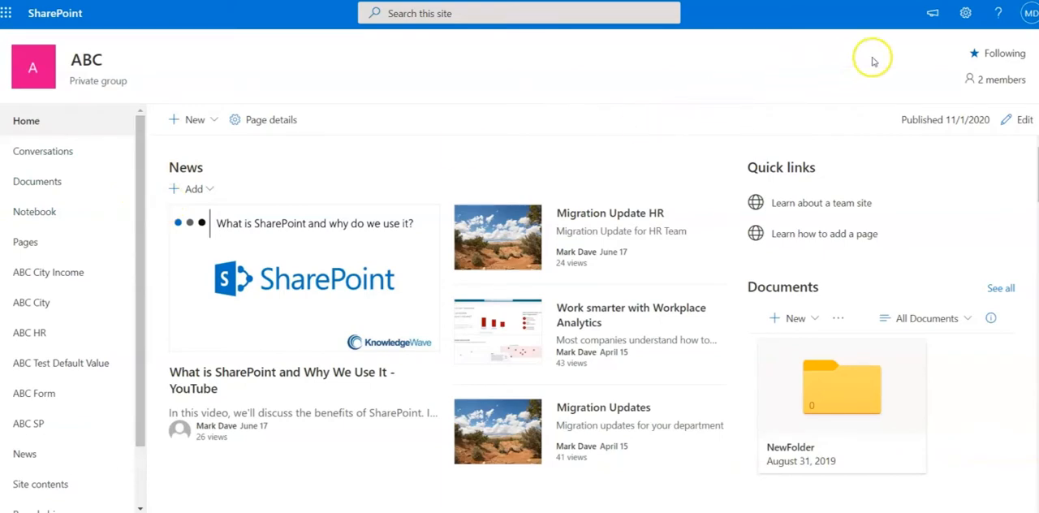
# Go to the ABC site's Site contents page via the Settings gear.
pyautogui.click(965, 13)
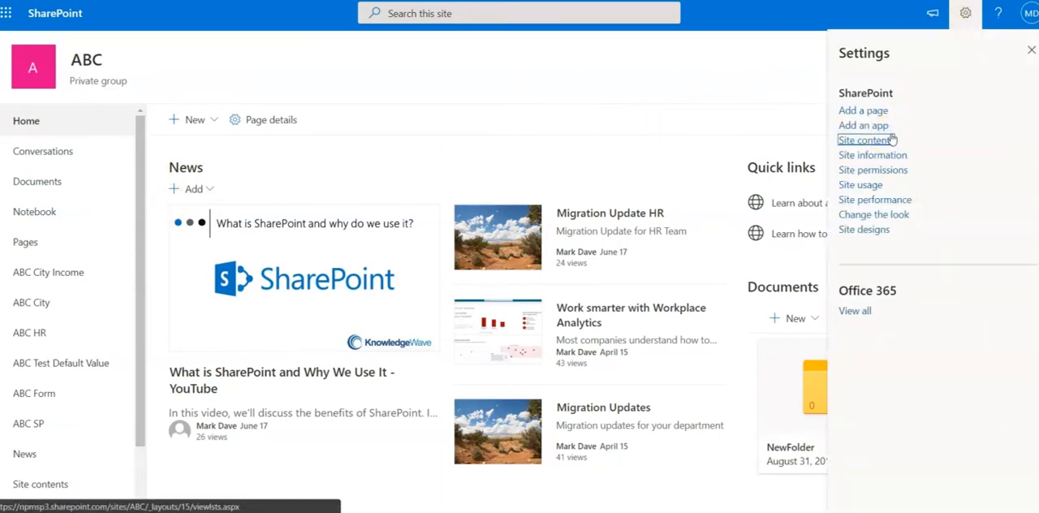
pyautogui.click(864, 140)
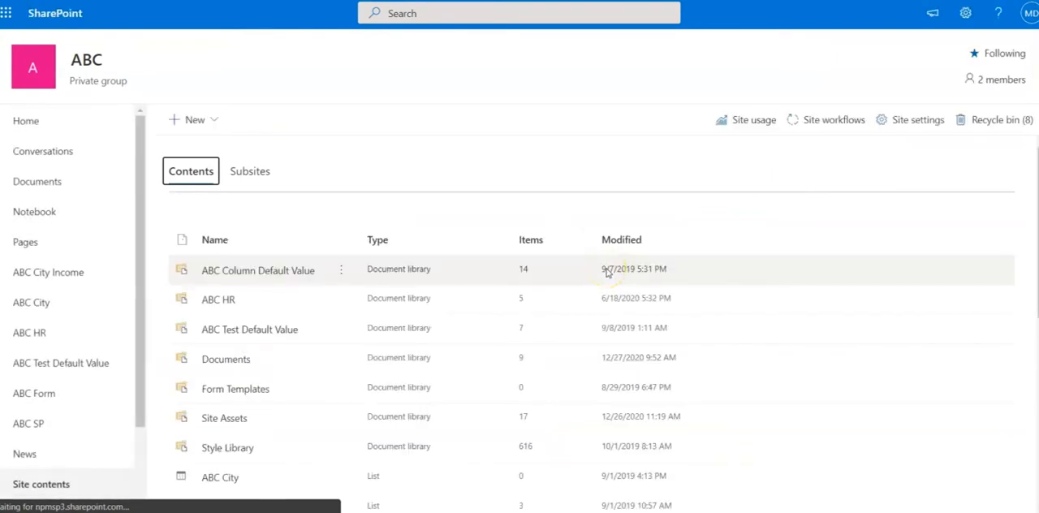
pyautogui.scroll(-3)
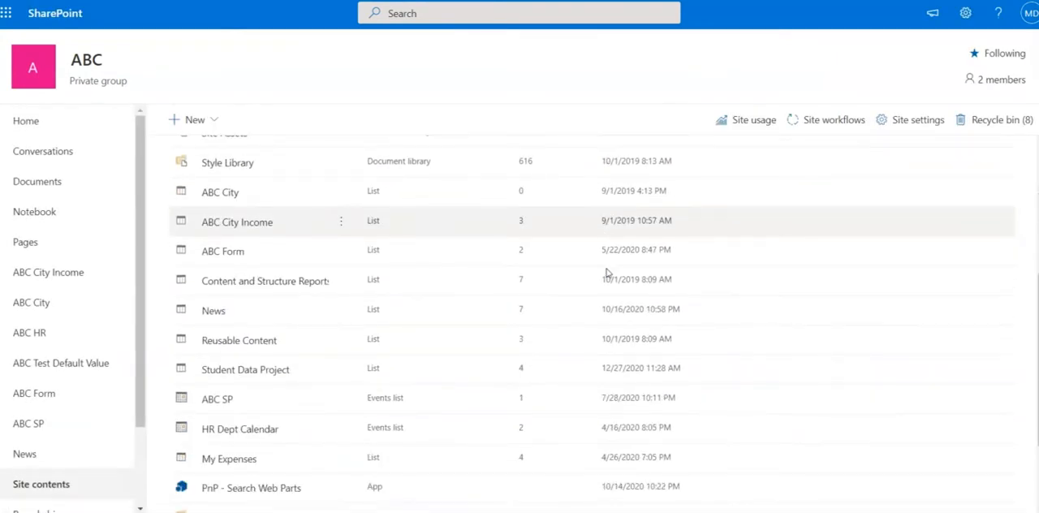
pyautogui.scroll(-3)
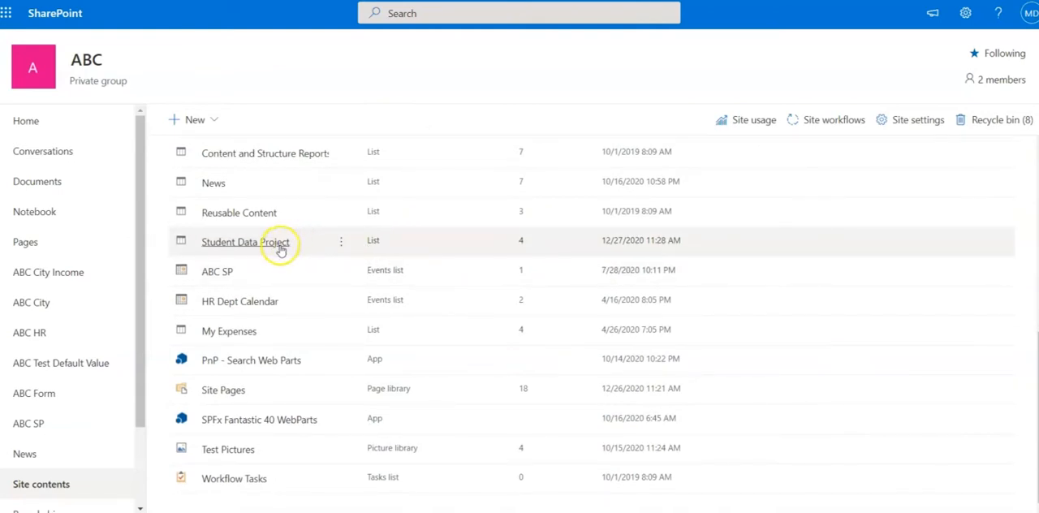
# Open the Student Data Project list and review its expense, amount and bill-paid columns.
pyautogui.click(245, 242)
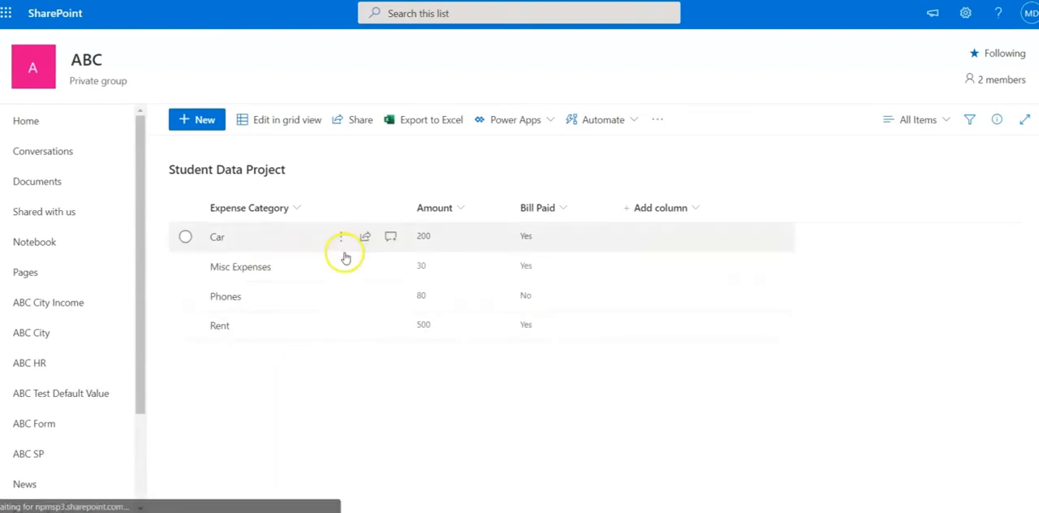
pyautogui.moveTo(333, 374)
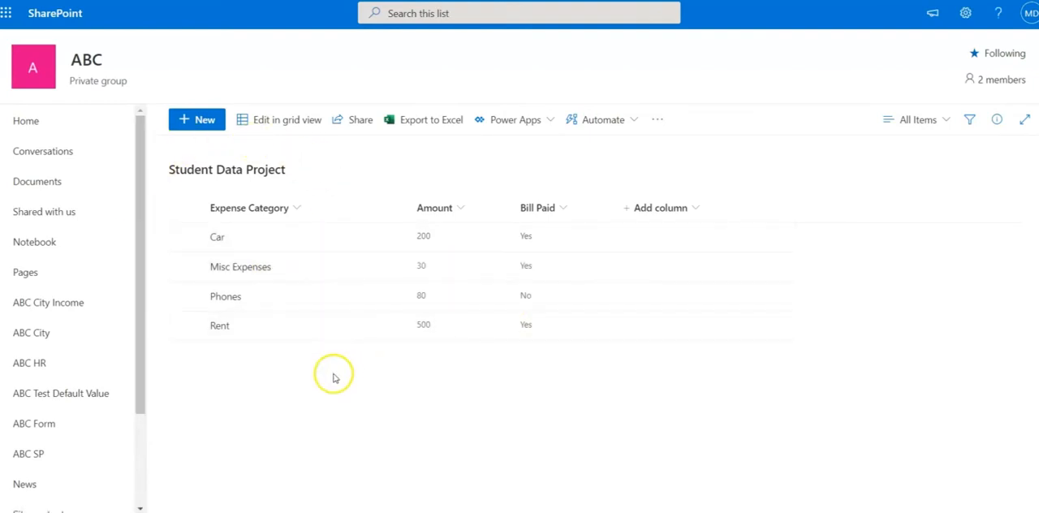
pyautogui.moveTo(328, 382)
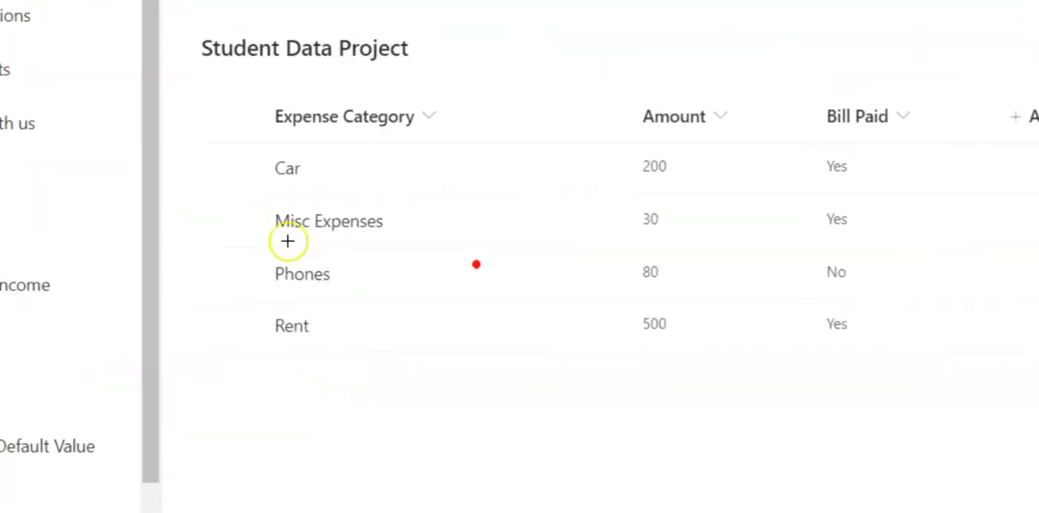
pyautogui.scroll(3)
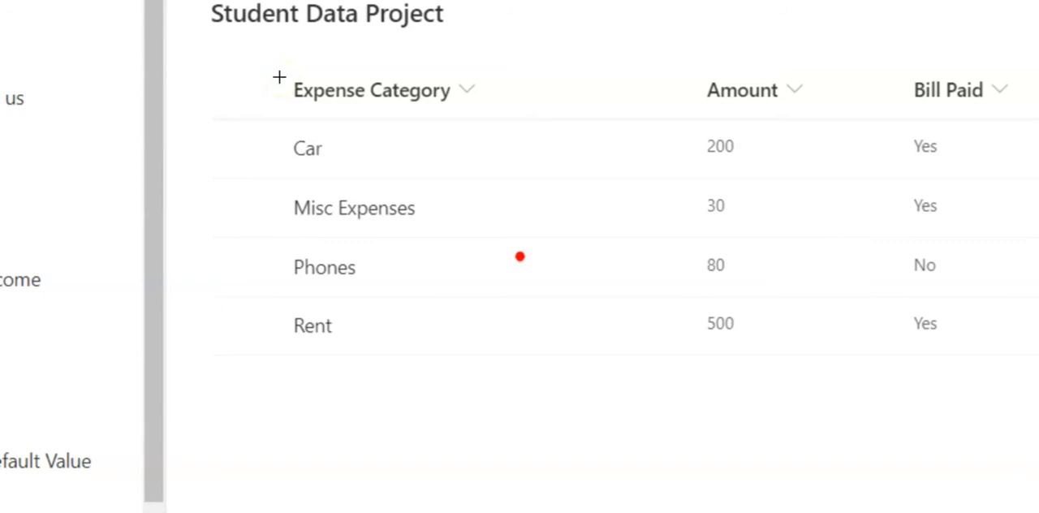
pyautogui.moveTo(863, 101)
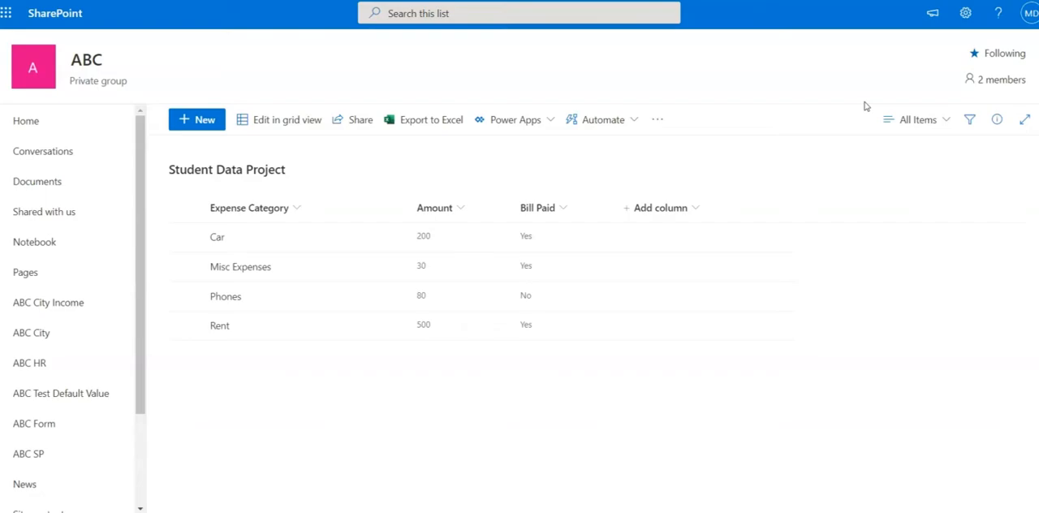
pyautogui.click(430, 119)
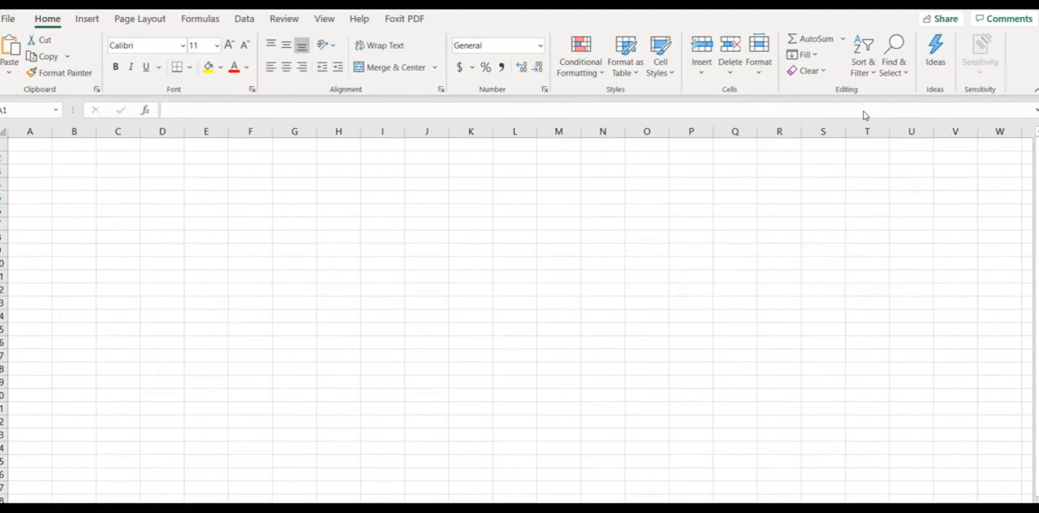
# Enter Name/Age headers with Mark 20, Dave 25, Jen 30, Chris 35.
pyautogui.write('Name')
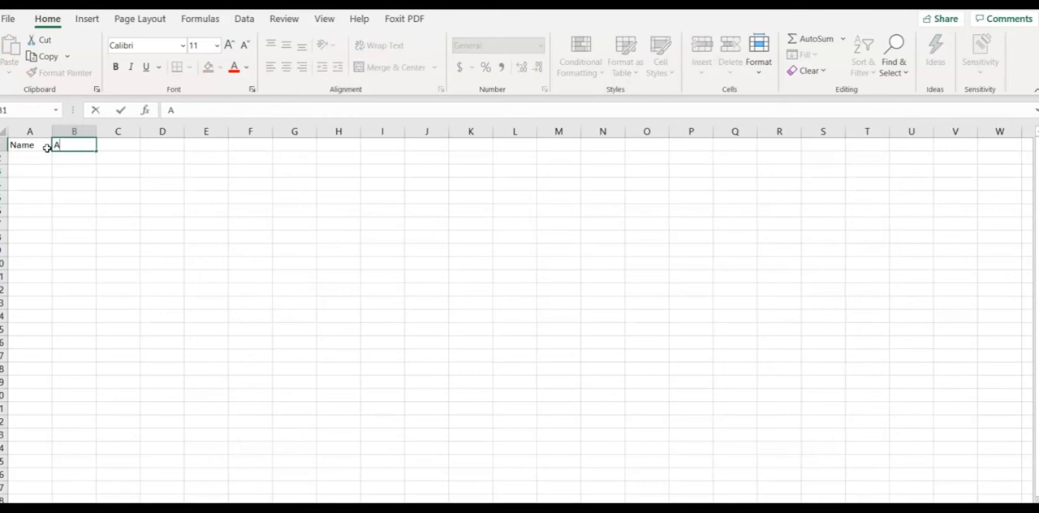
pyautogui.write('g')
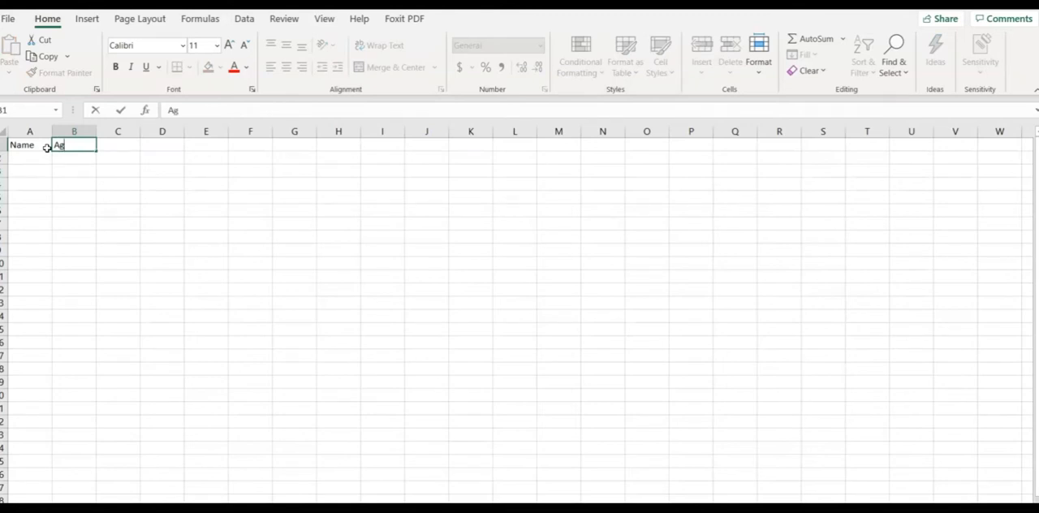
pyautogui.press('Tab')
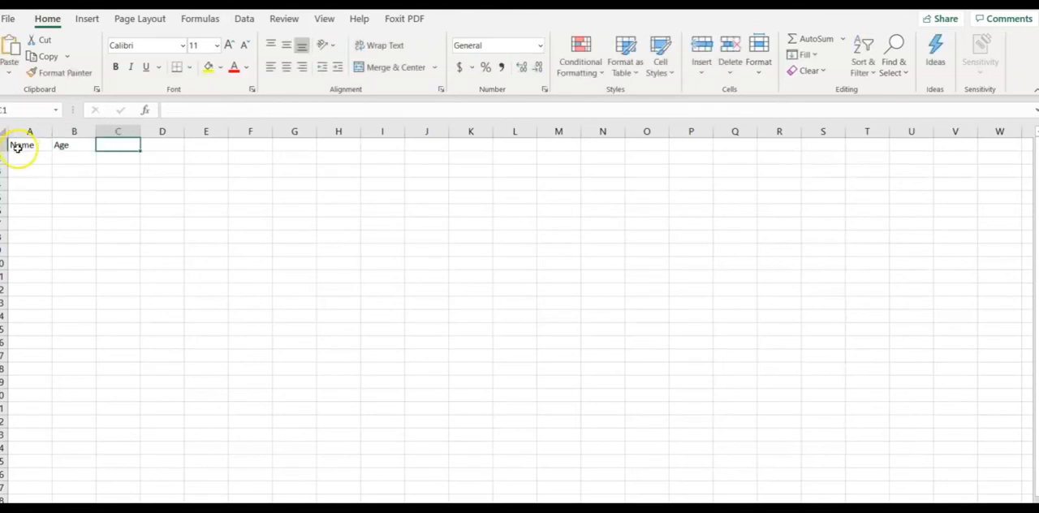
pyautogui.write('Mark')
pyautogui.click(74, 158)
pyautogui.write('20')
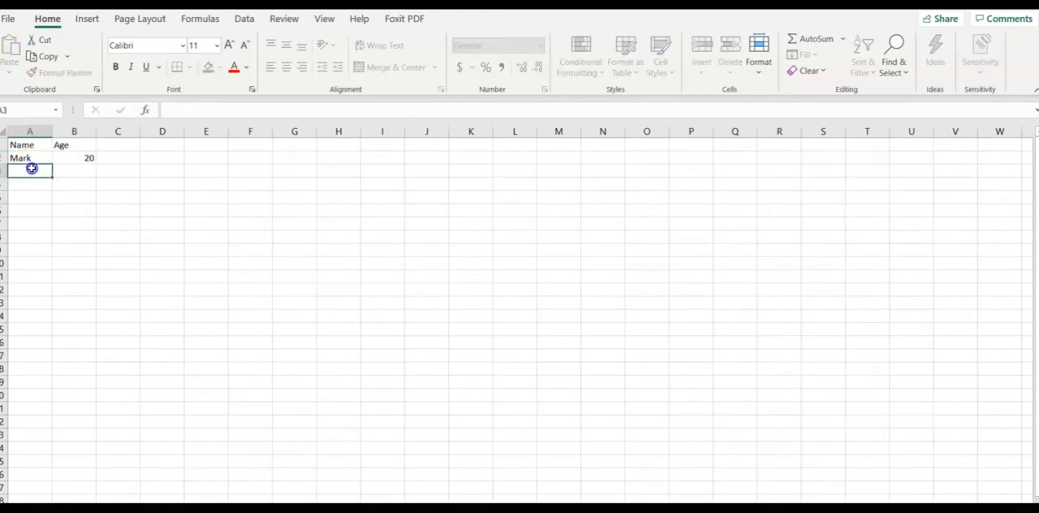
pyautogui.write('Dave')
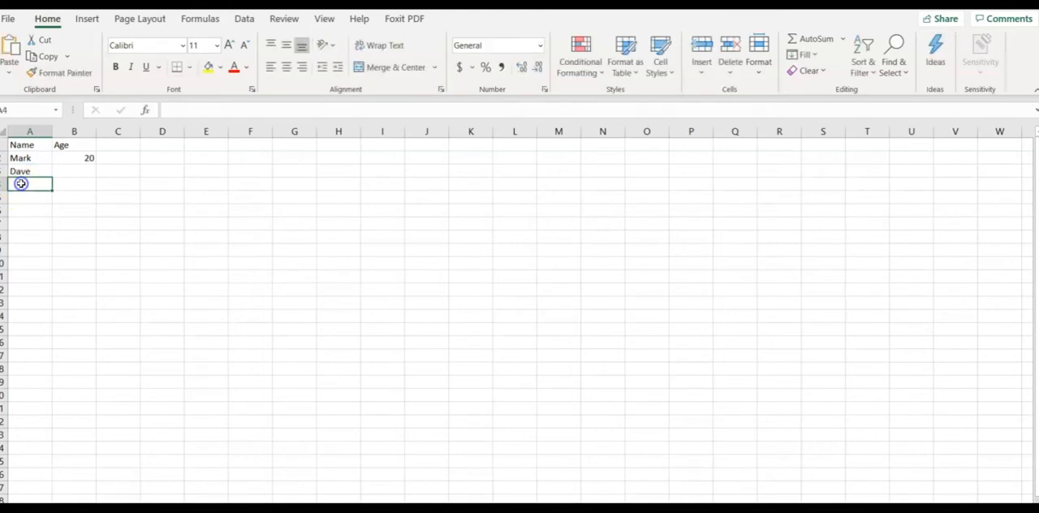
pyautogui.write('Jen')
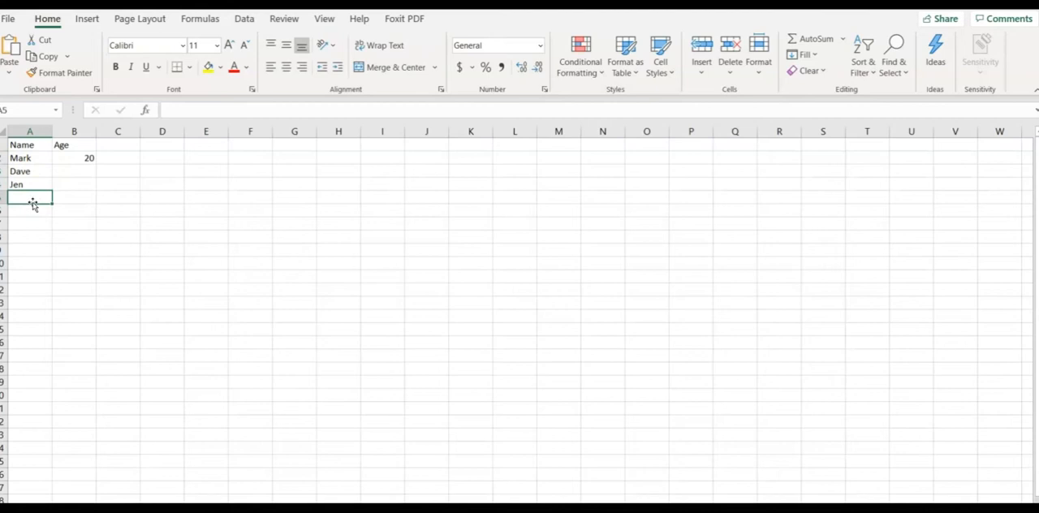
pyautogui.write('Chris')
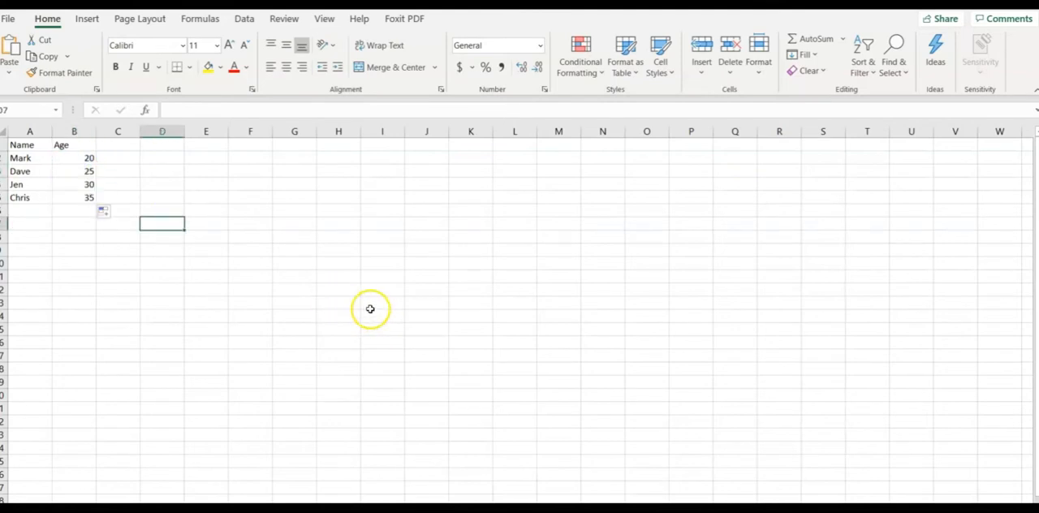
pyautogui.moveTo(322, 271)
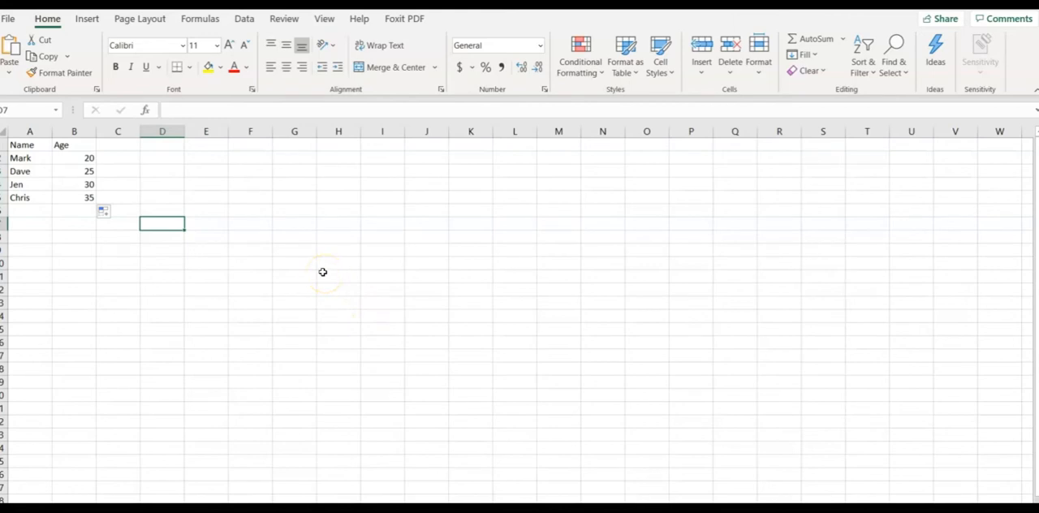
pyautogui.moveTo(68, 179)
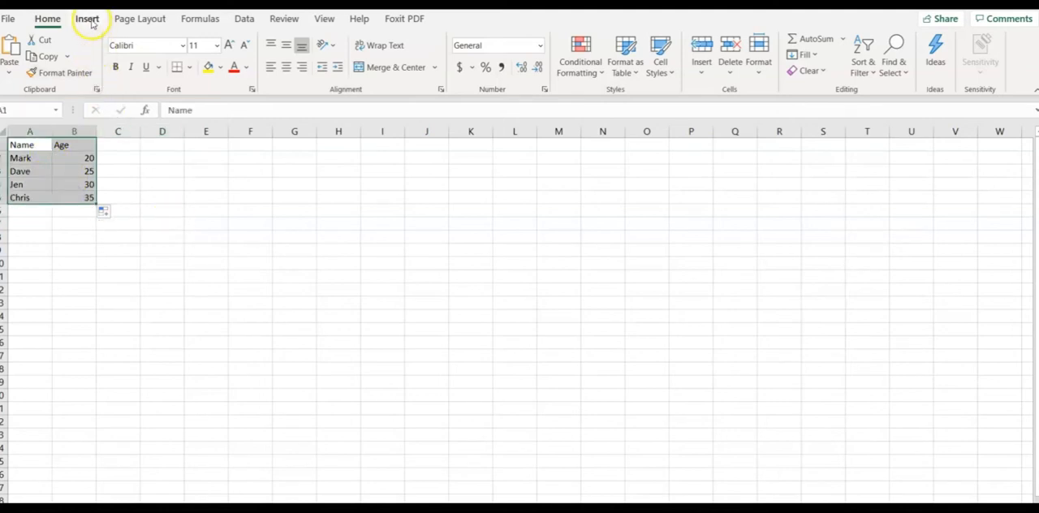
# Convert A1:B5 into a table with headers and dismiss the Ideas popup.
pyautogui.click(87, 18)
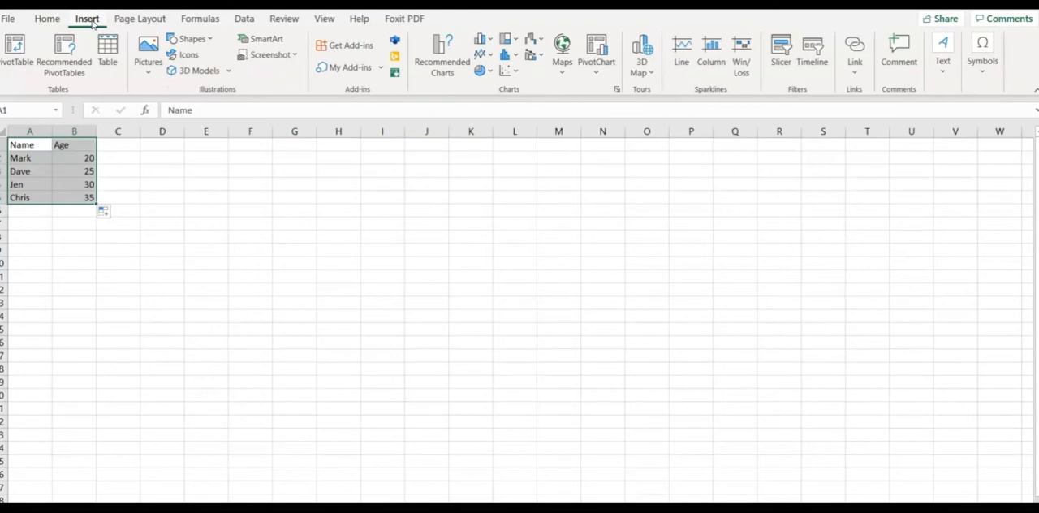
pyautogui.click(108, 51)
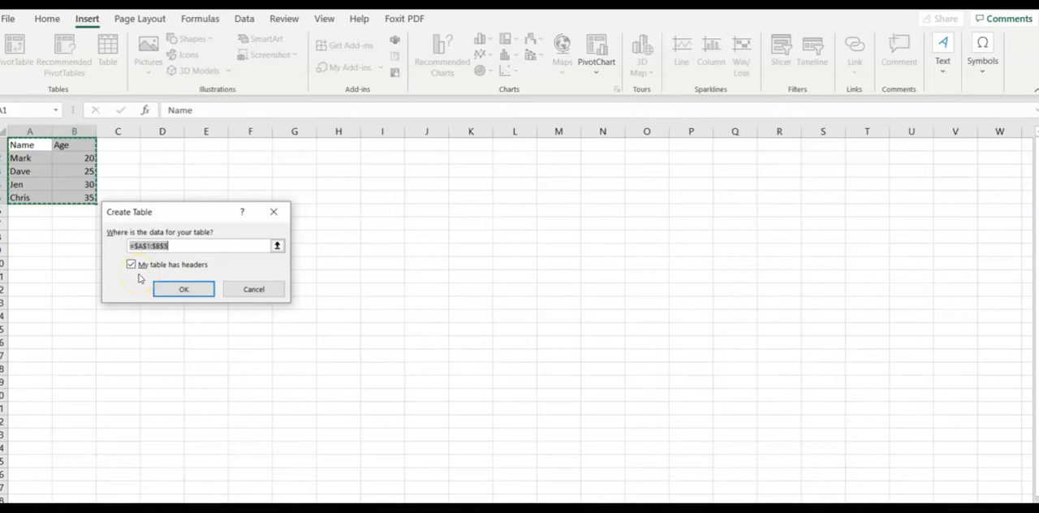
pyautogui.click(183, 288)
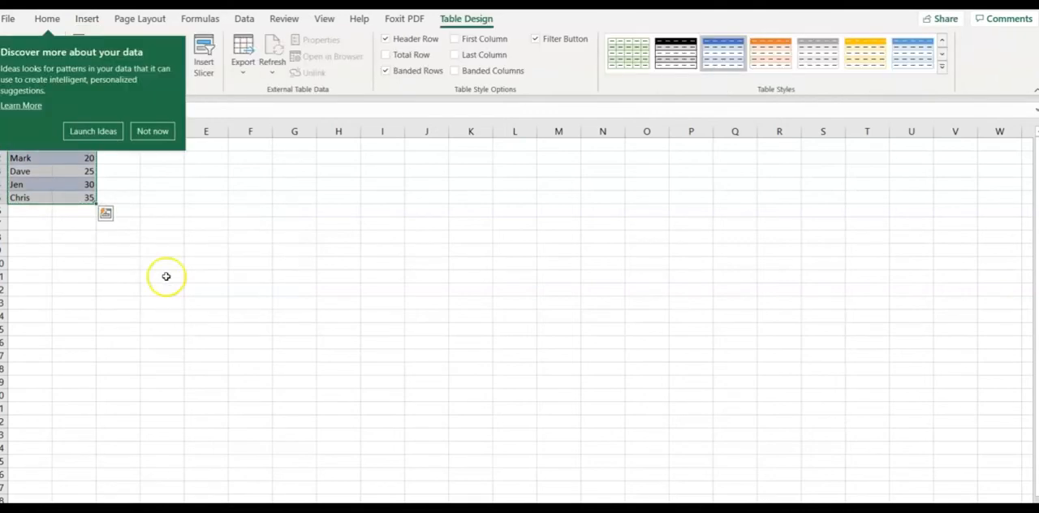
pyautogui.moveTo(151, 131)
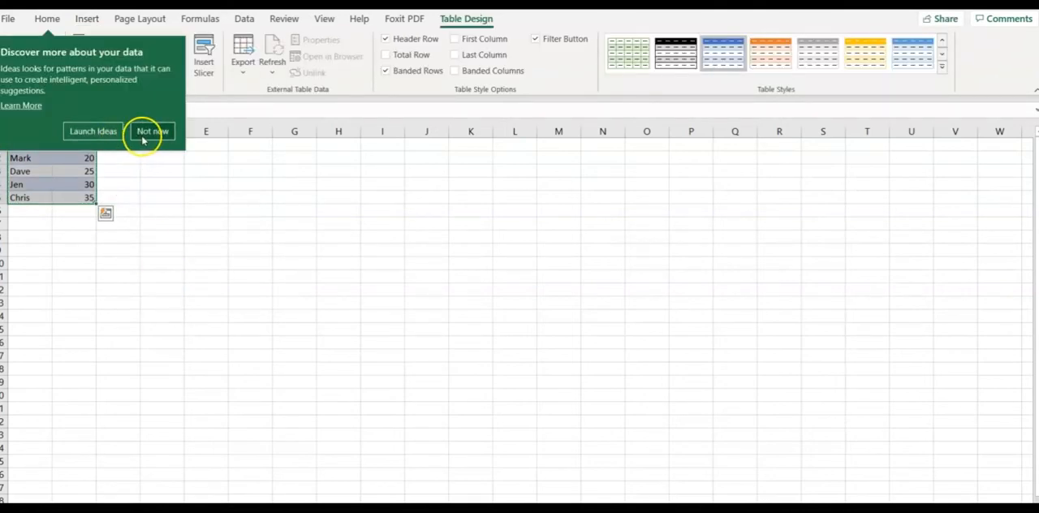
pyautogui.click(153, 131)
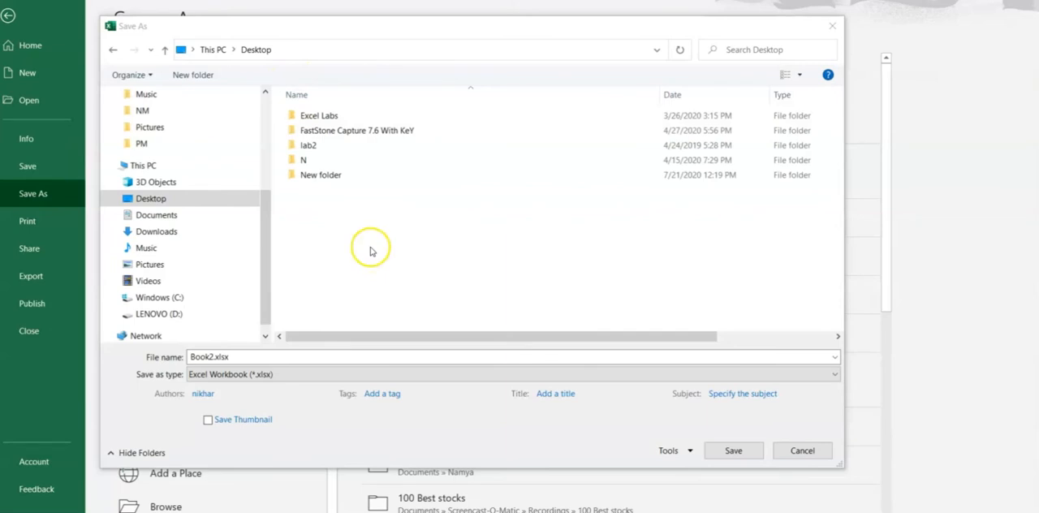
pyautogui.moveTo(372, 250)
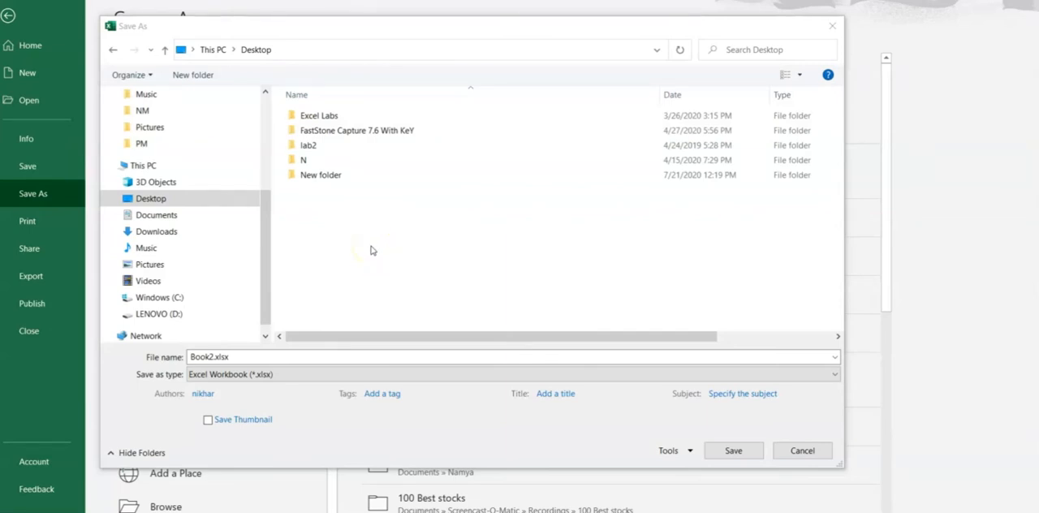
# Save the workbook as 'Import to Excel 1' in Desktop > lab2.
pyautogui.click(308, 144)
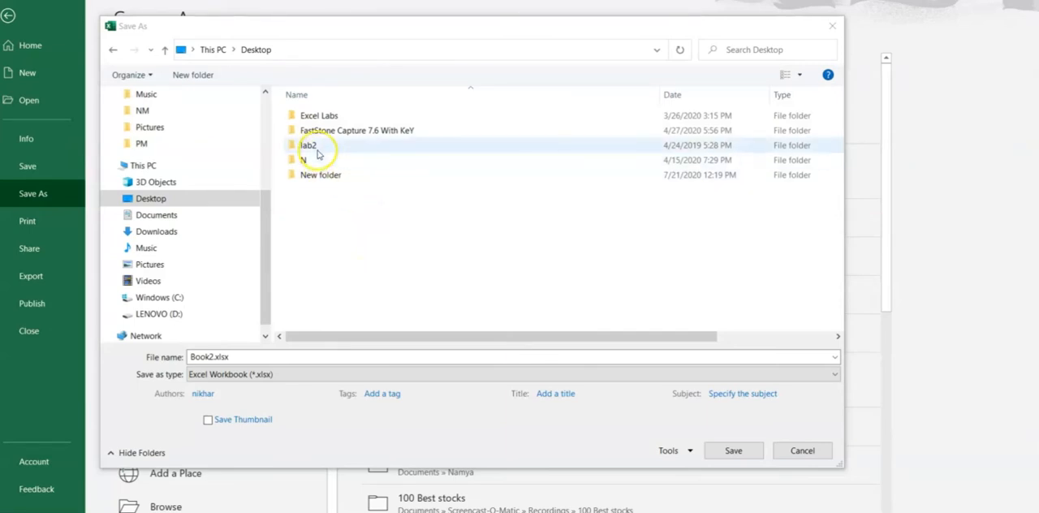
pyautogui.doubleClick(308, 144)
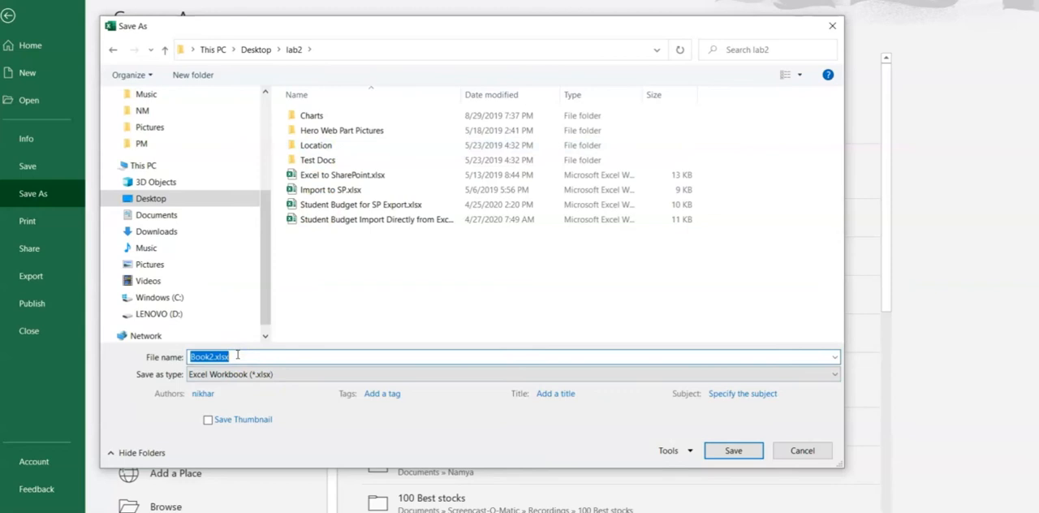
pyautogui.write('Import to Excel 1')
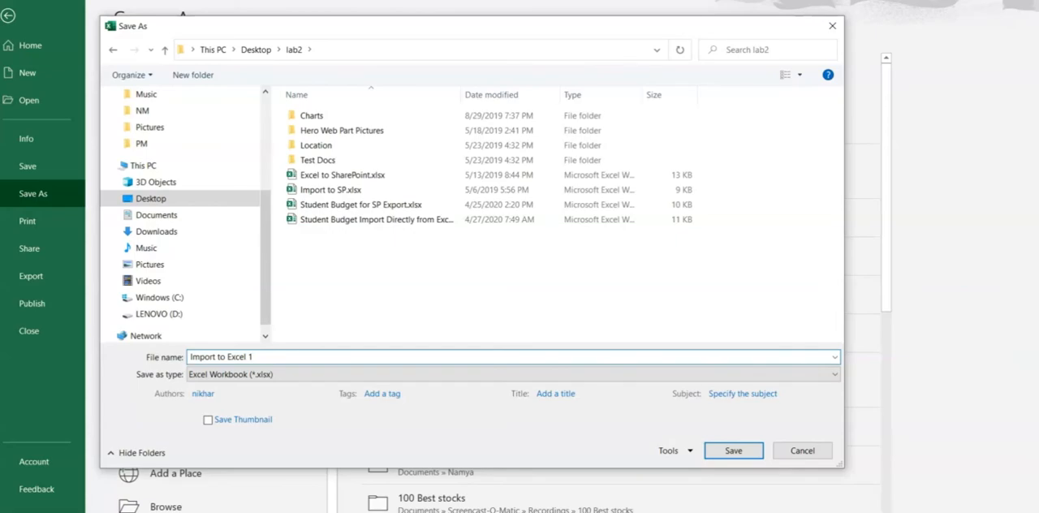
pyautogui.click(732, 451)
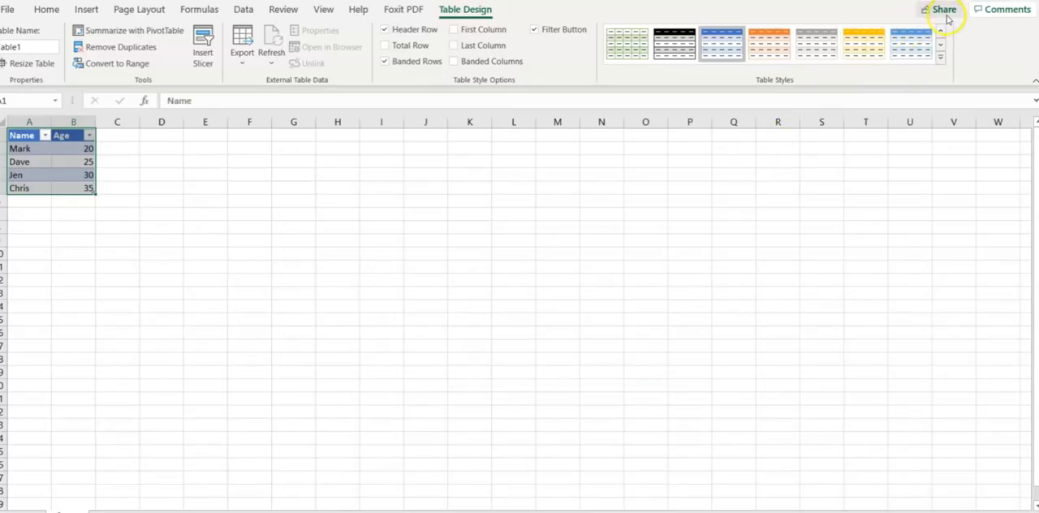
pyautogui.click(46, 9)
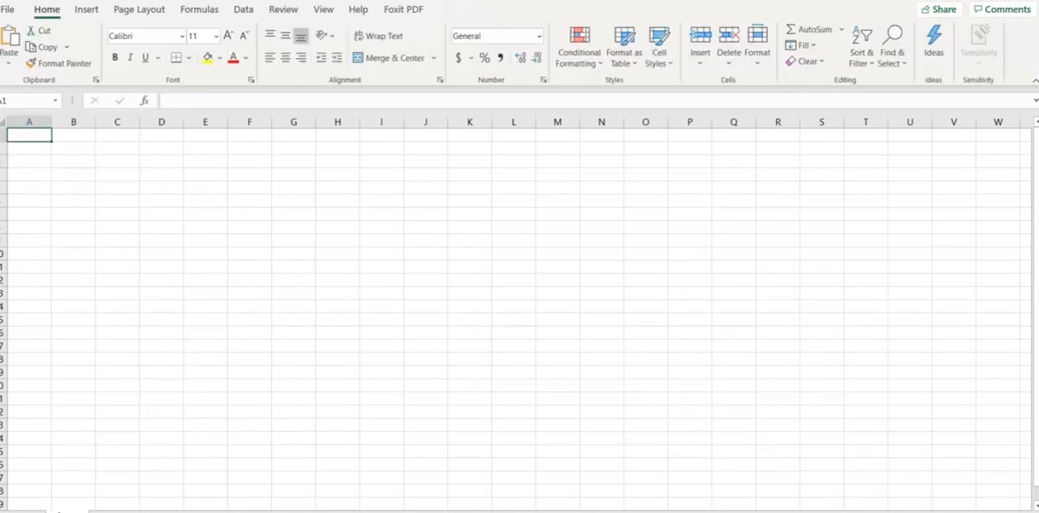
pyautogui.moveTo(258, 254)
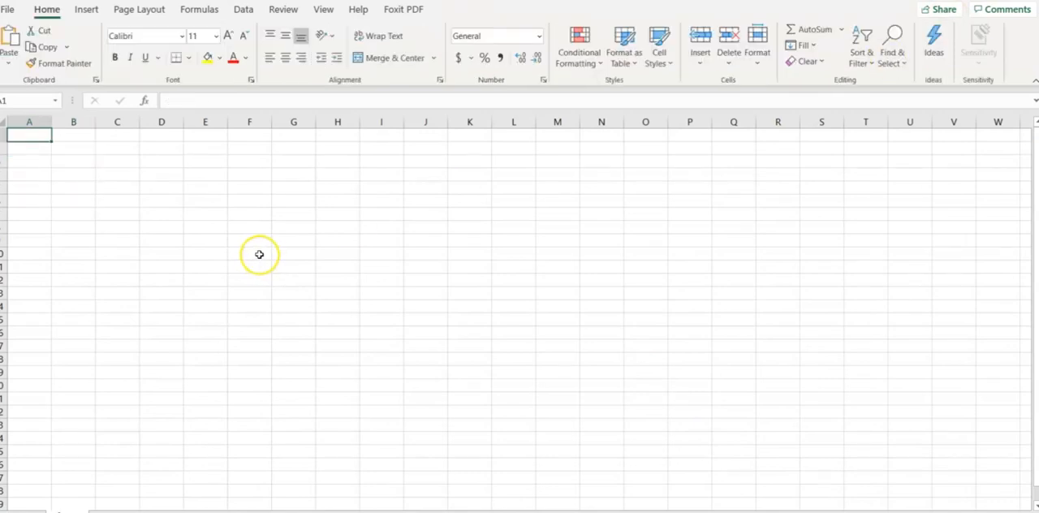
pyautogui.moveTo(442, 489)
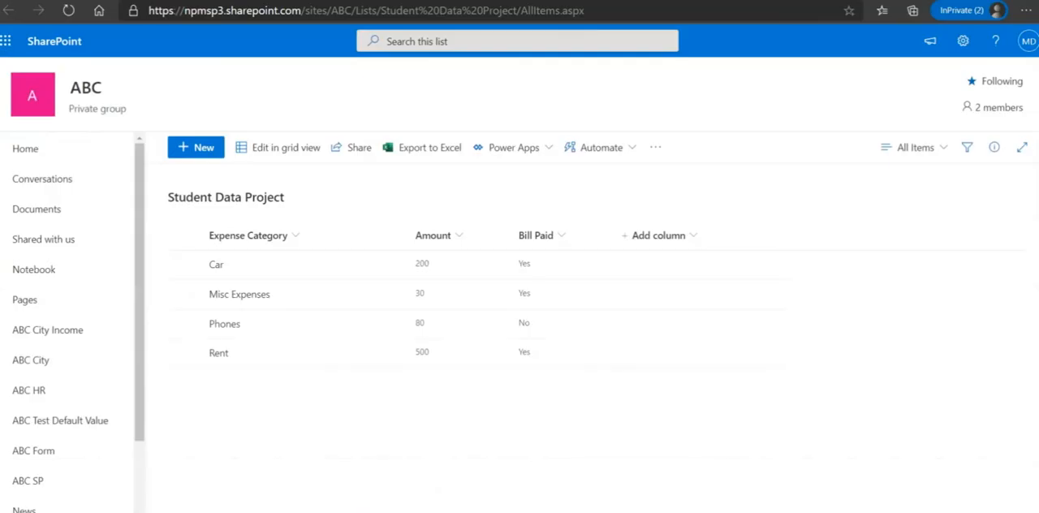
pyautogui.moveTo(43, 178)
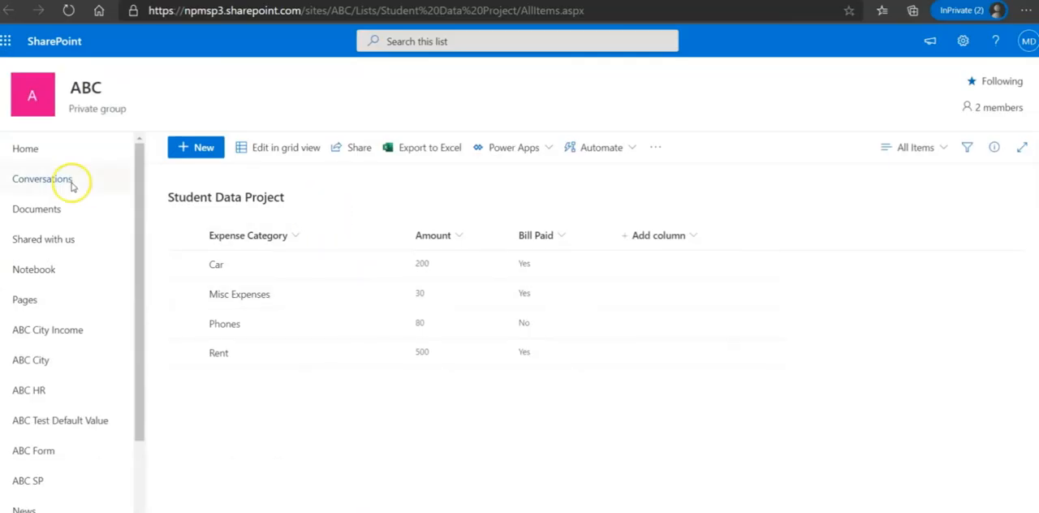
# Upload Import to Excel 1.xlsx from lab2 into the Documents library.
pyautogui.click(37, 208)
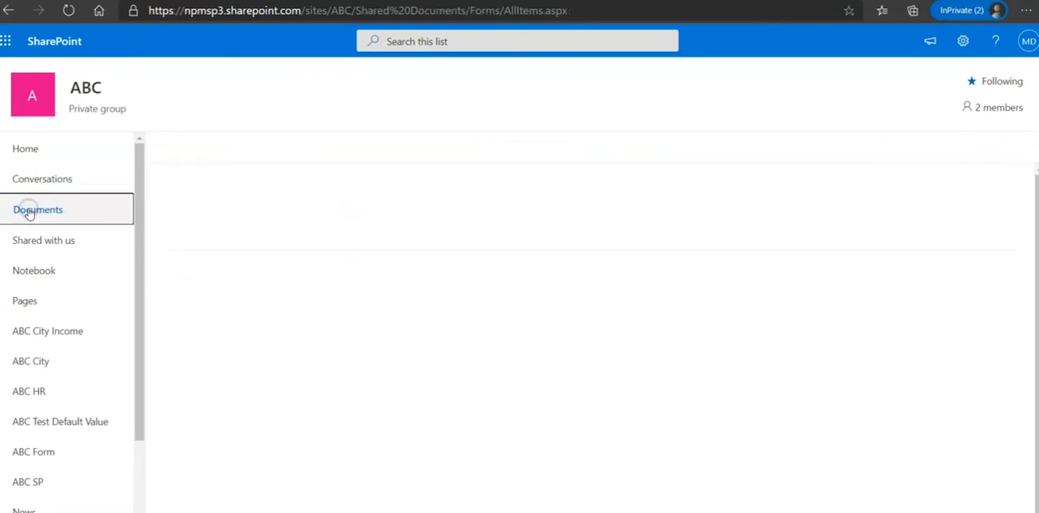
pyautogui.click(38, 210)
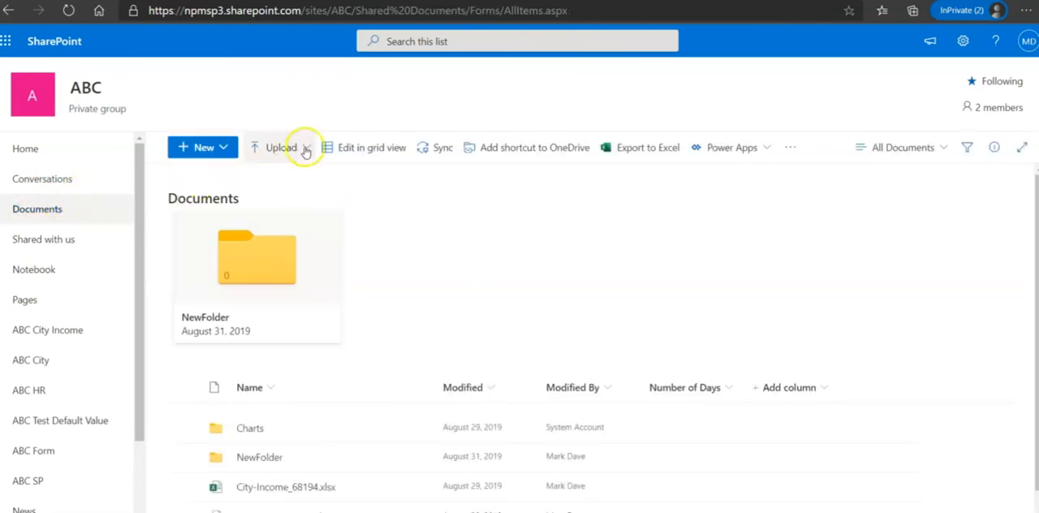
pyautogui.click(280, 147)
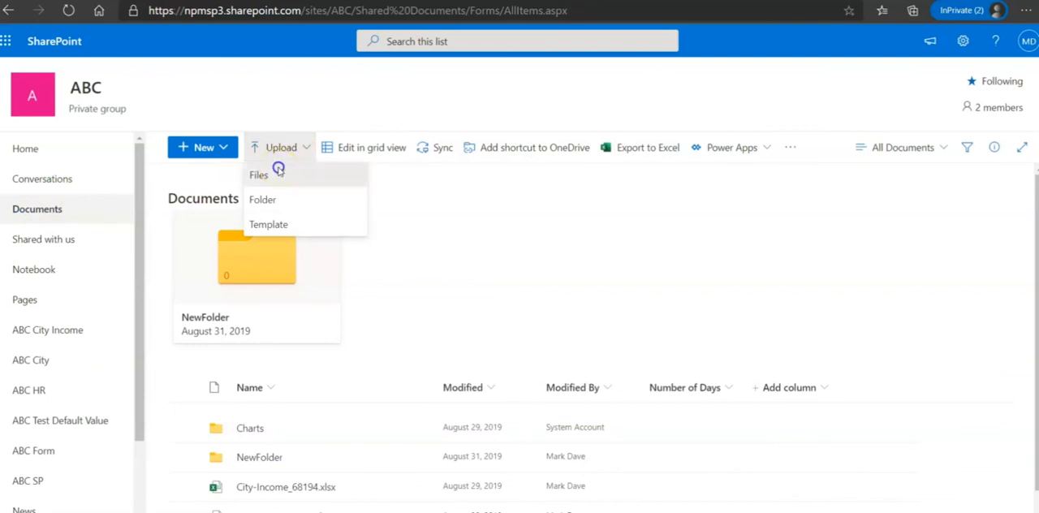
pyautogui.click(258, 174)
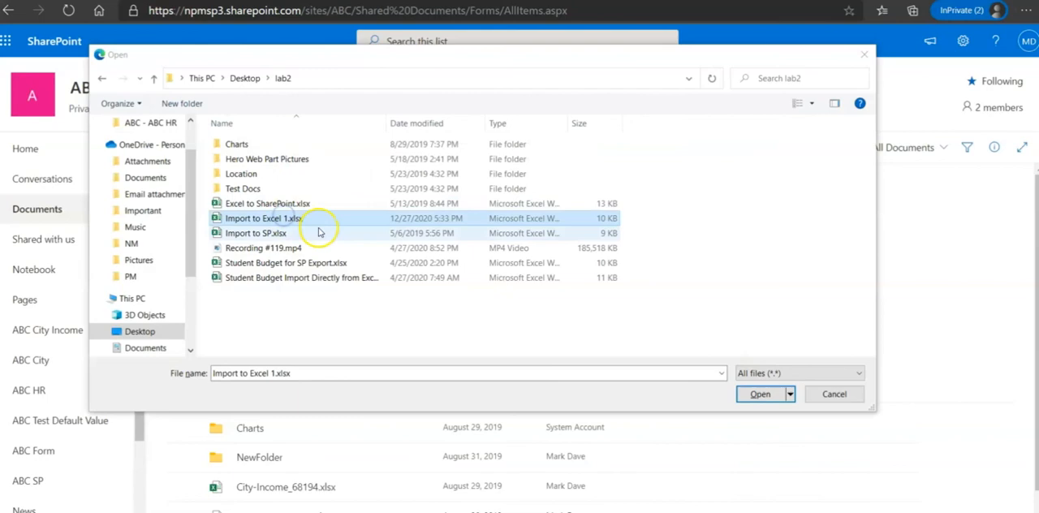
pyautogui.click(759, 393)
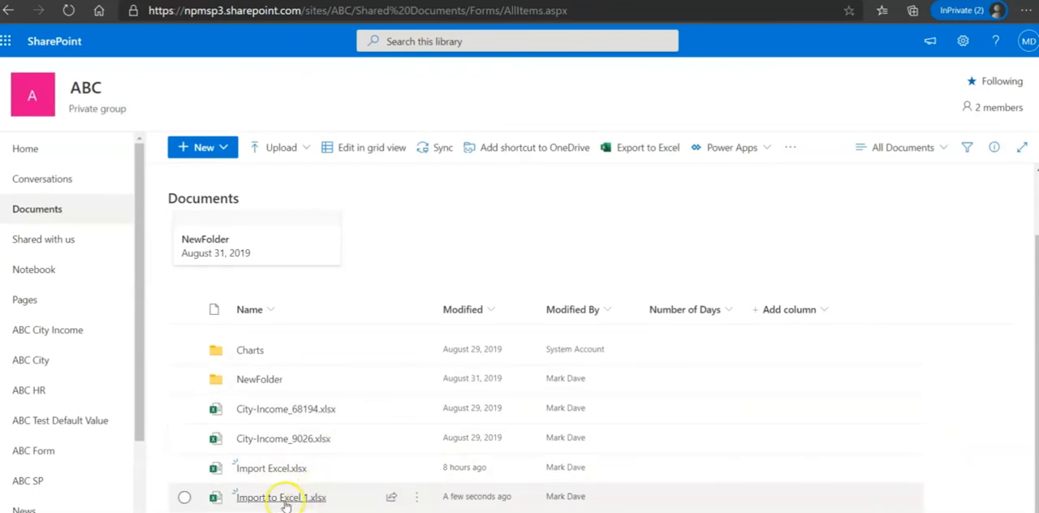
pyautogui.moveTo(280, 497)
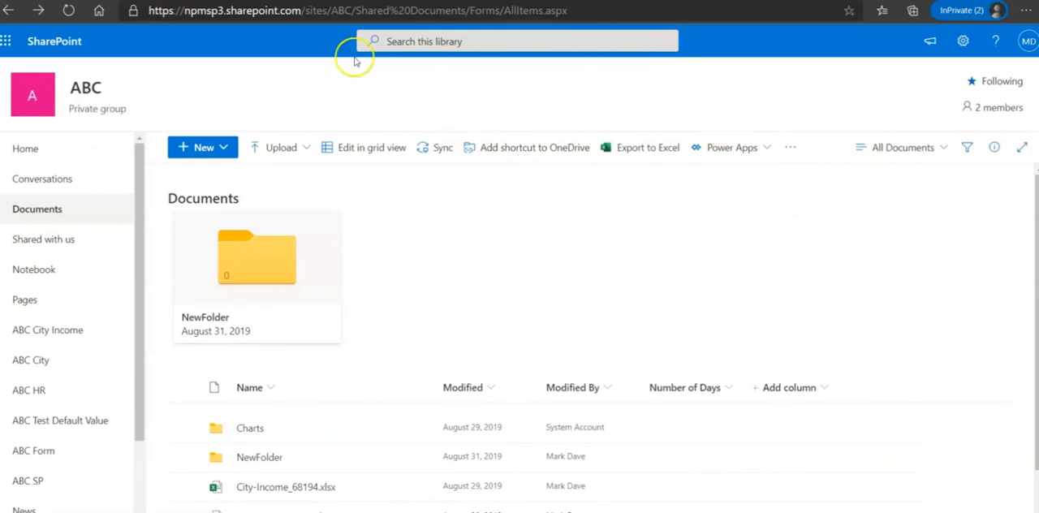
pyautogui.click(7, 41)
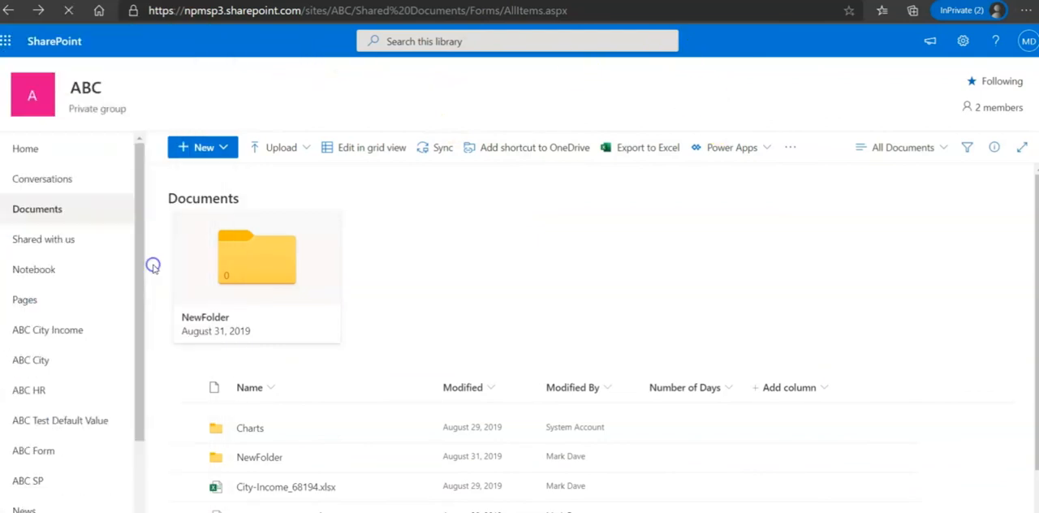
pyautogui.click(731, 147)
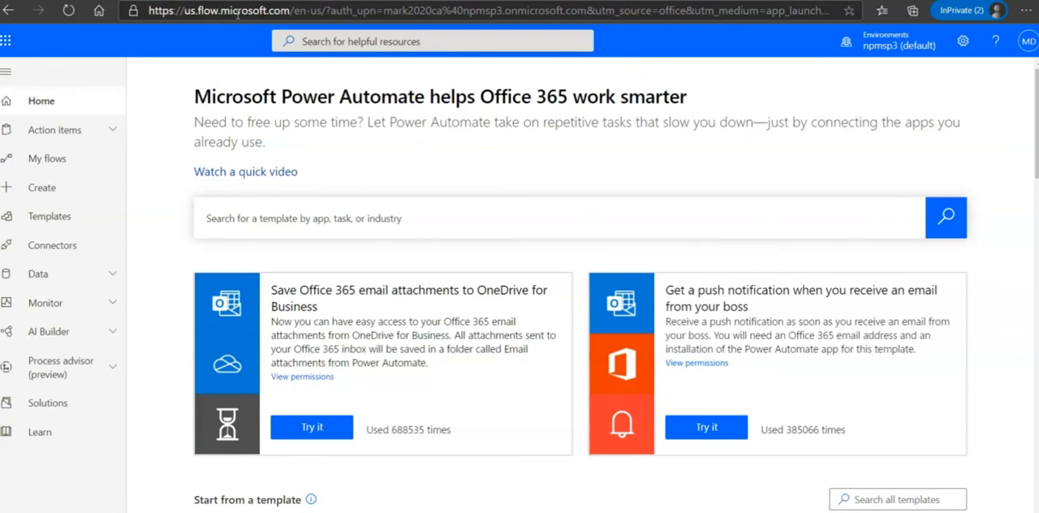
pyautogui.moveTo(220, 64)
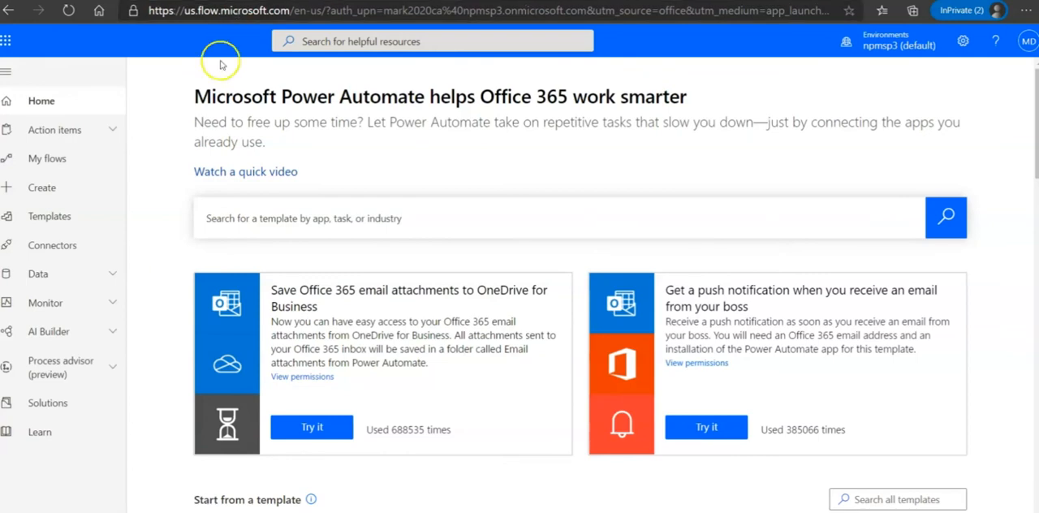